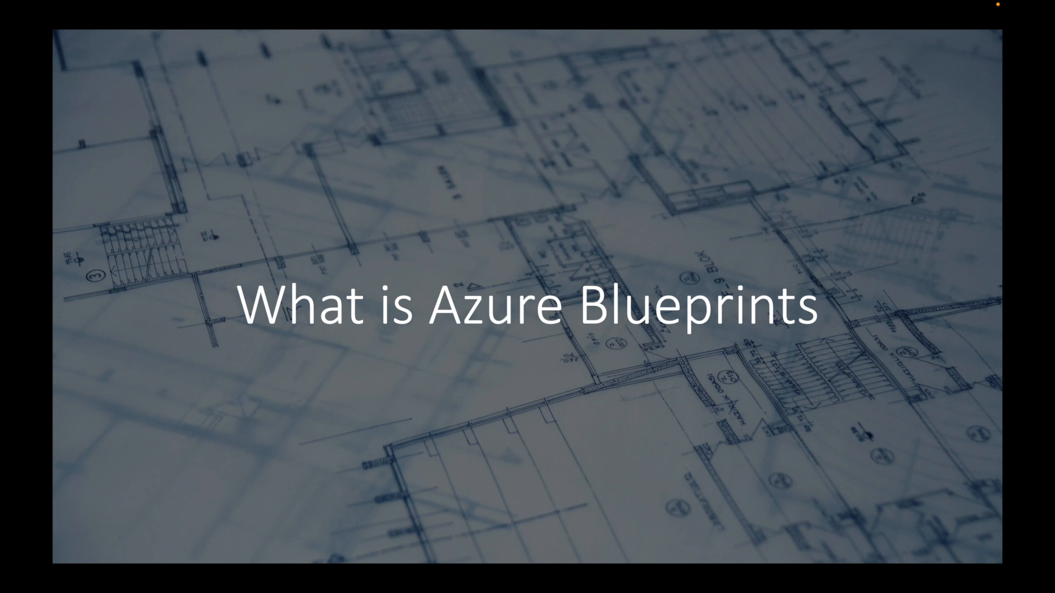
Advance from the Azure Blueprints title slide to the blueprint definition slide.
key(Right)
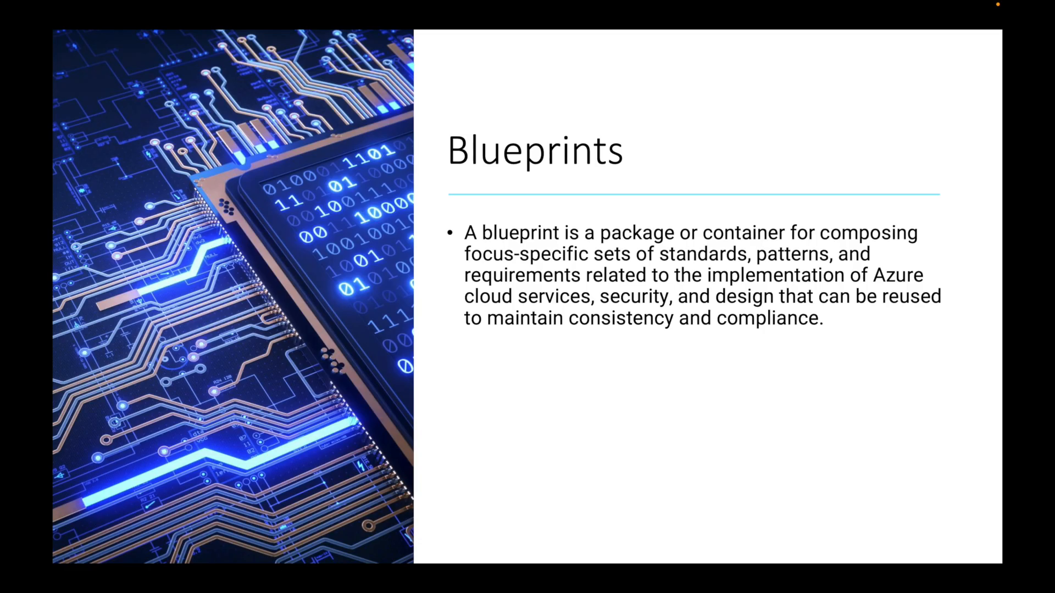